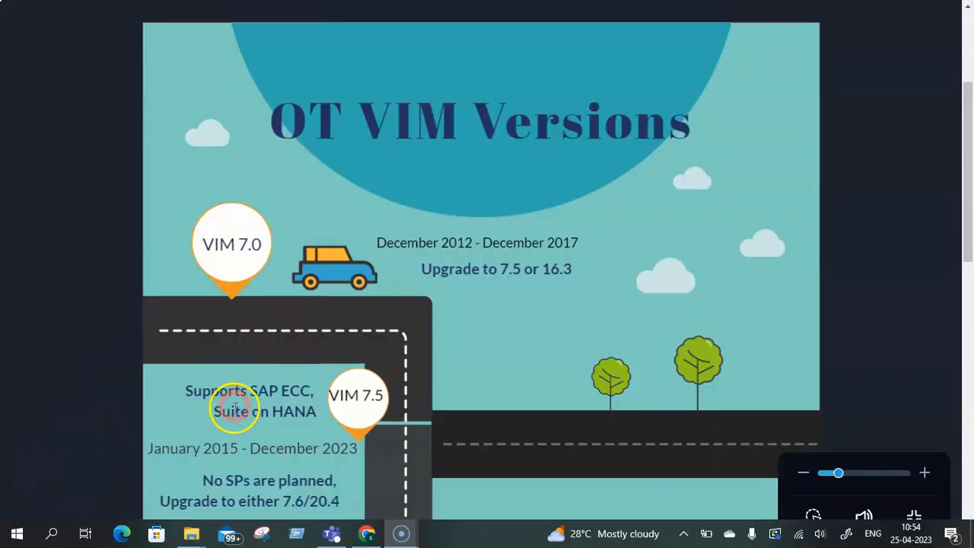
mouse_move(528, 321)
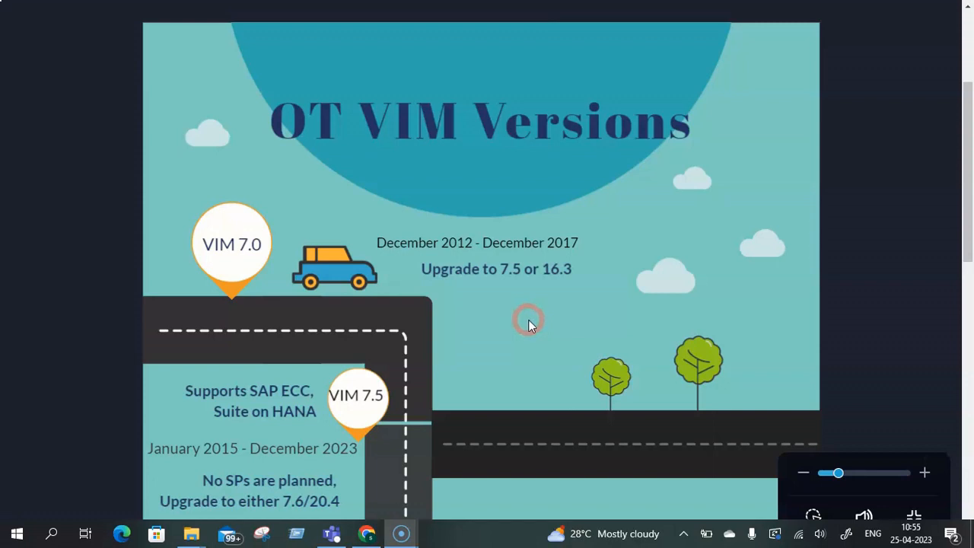
mouse_move(521, 335)
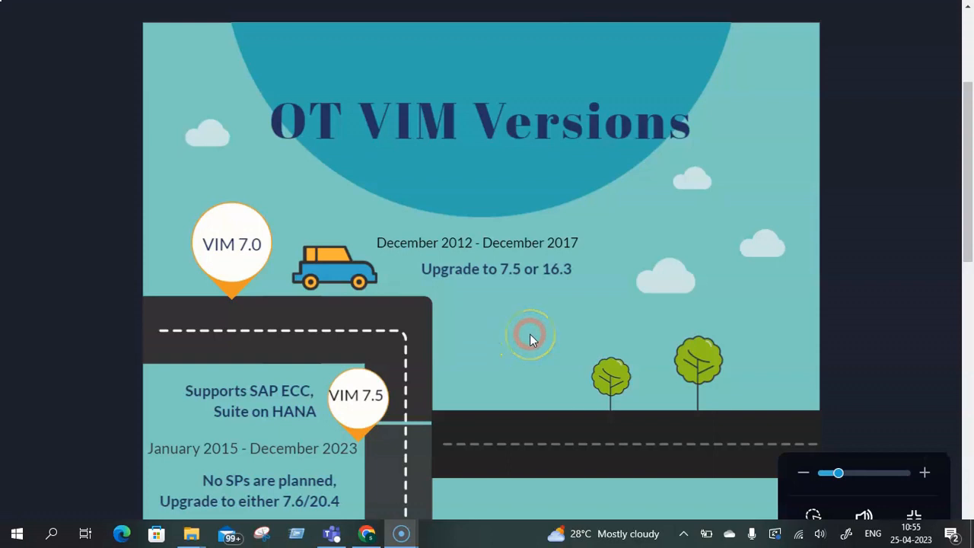
- Scroll the roadmap slightly until the VIM 7.6 stage (December 2020 – December 2025) appears
left_click(528, 336)
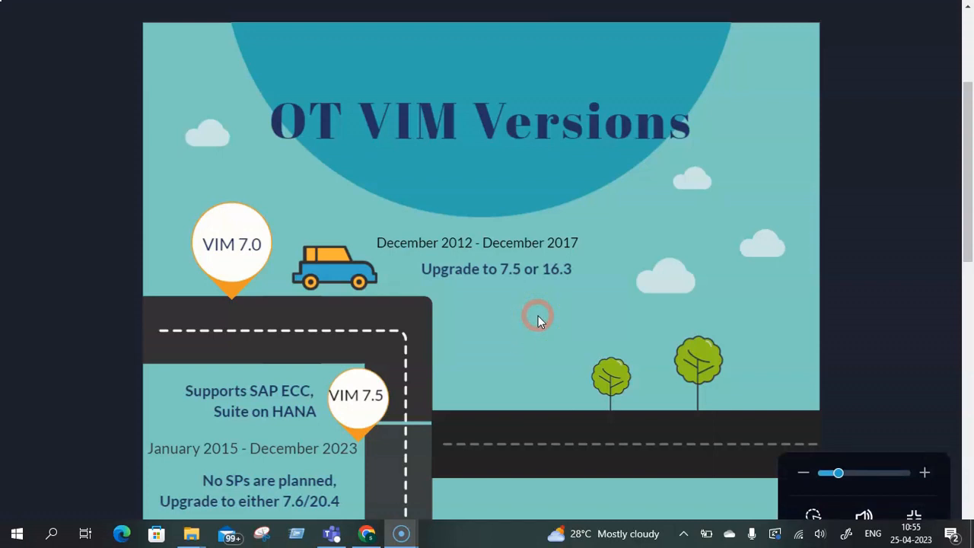
left_click(454, 275)
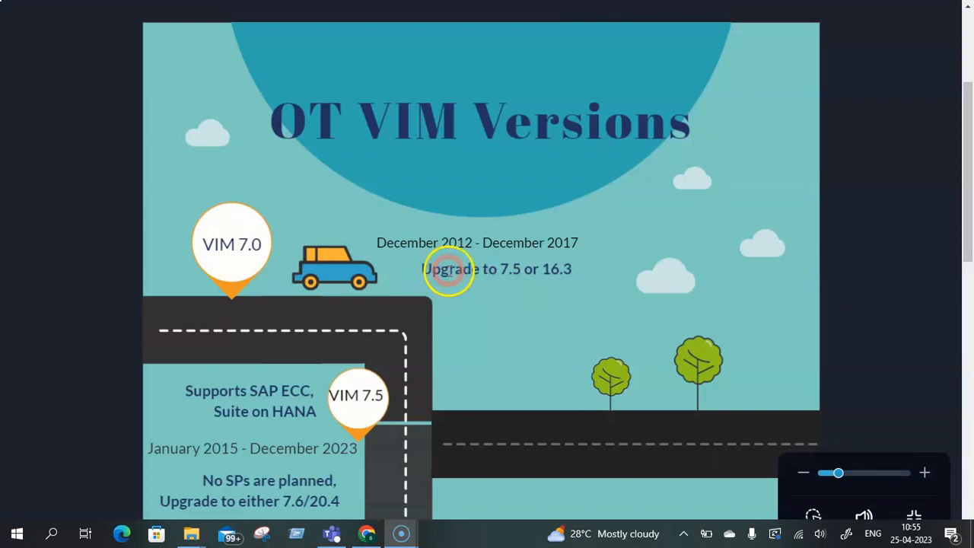
mouse_move(283, 228)
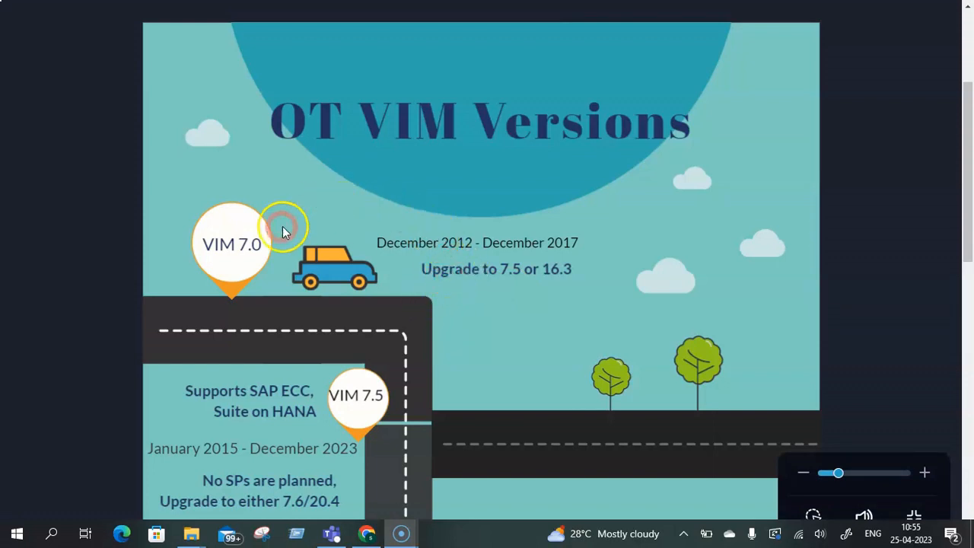
mouse_move(433, 259)
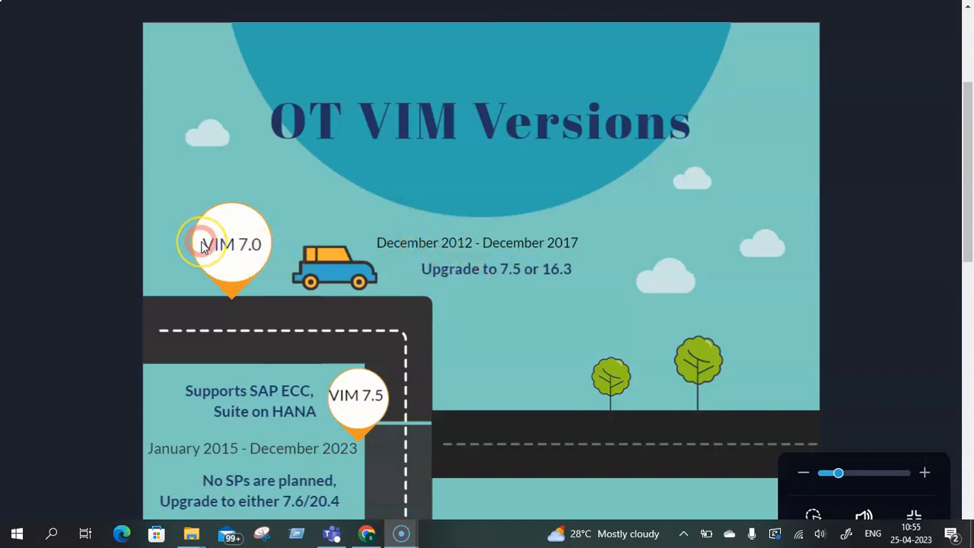
mouse_move(308, 255)
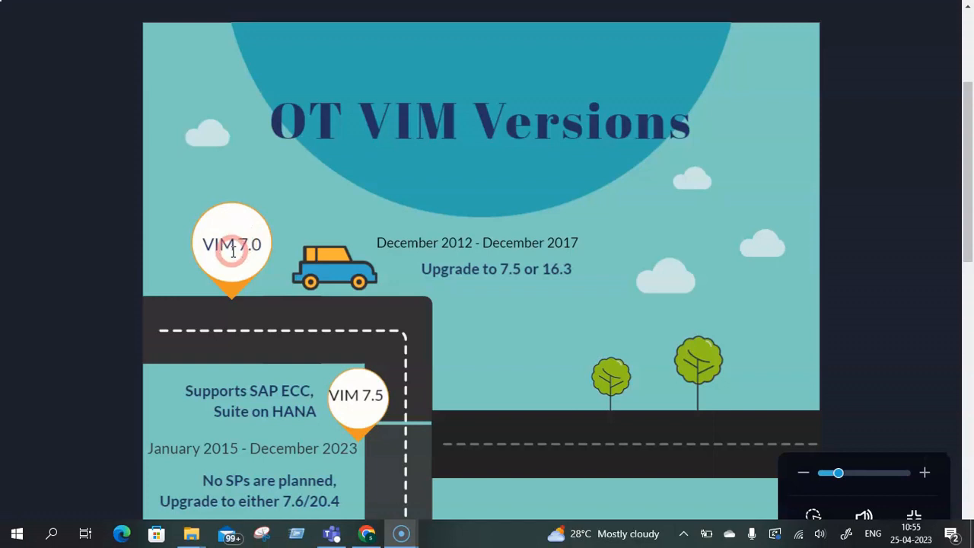
left_click(235, 270)
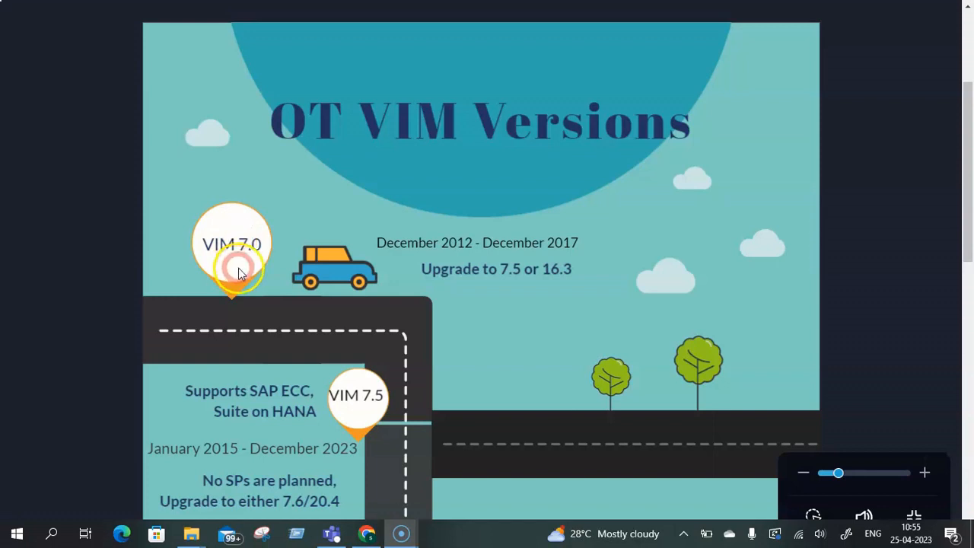
scroll("down", 3)
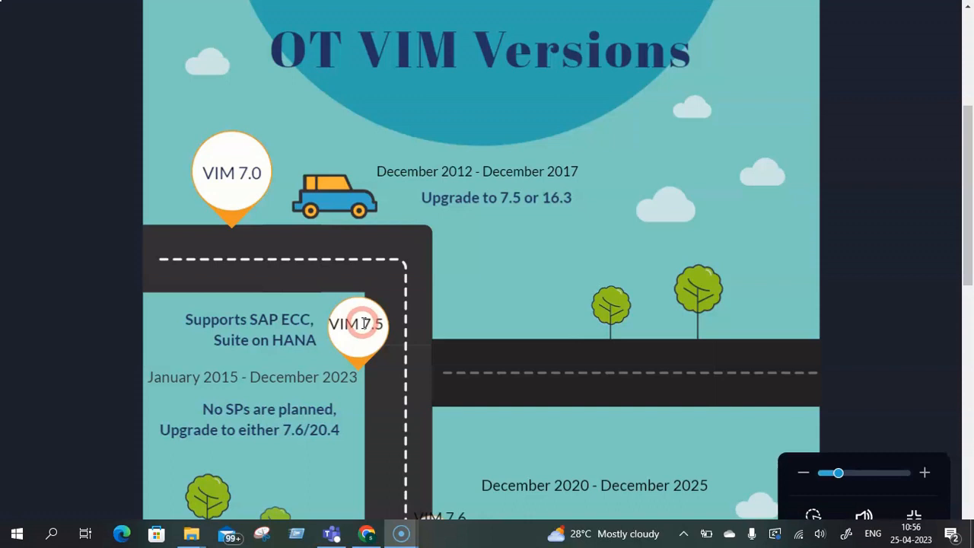
- Scroll down to VIM 16.3, dated December 2017 – December 2022, supporting SAP S/4 HANA 1610+
scroll("down", 3)
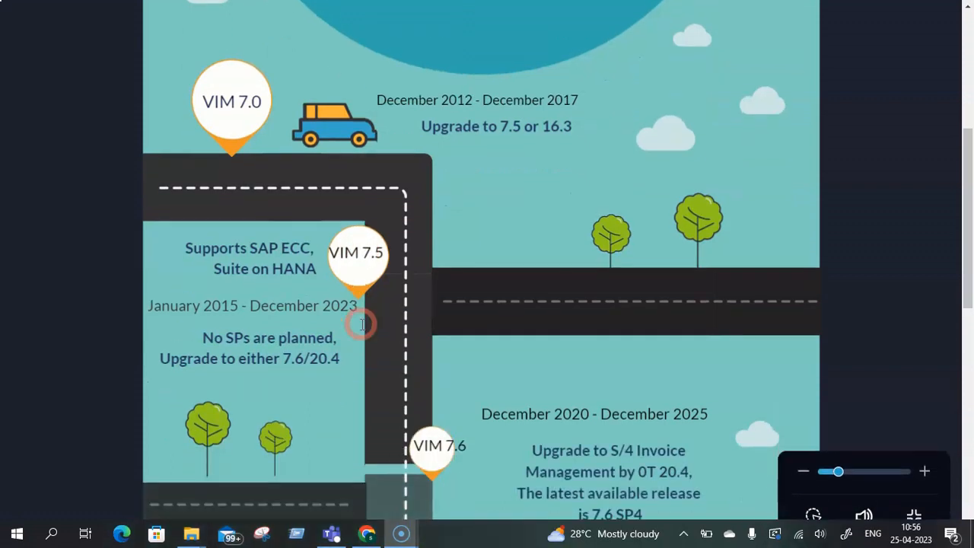
scroll("down", 3)
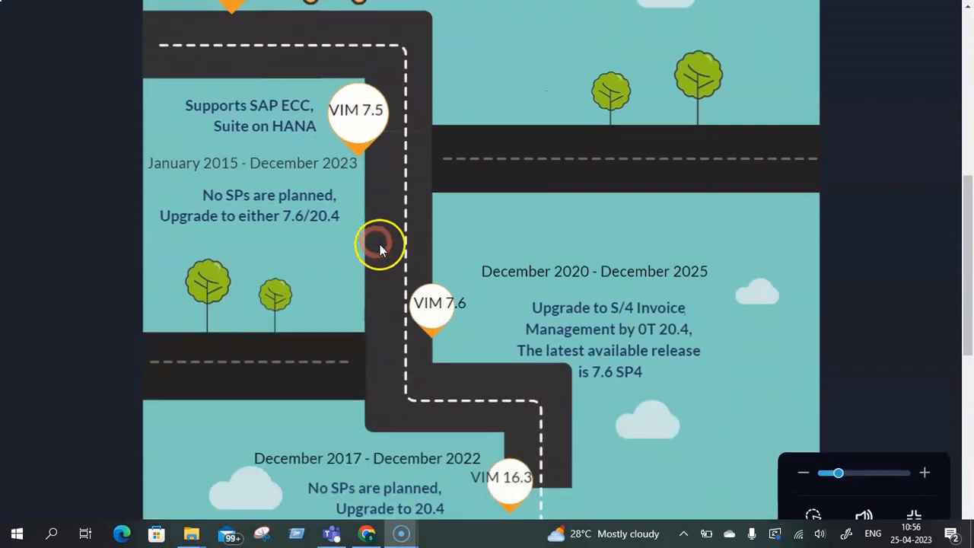
mouse_move(441, 320)
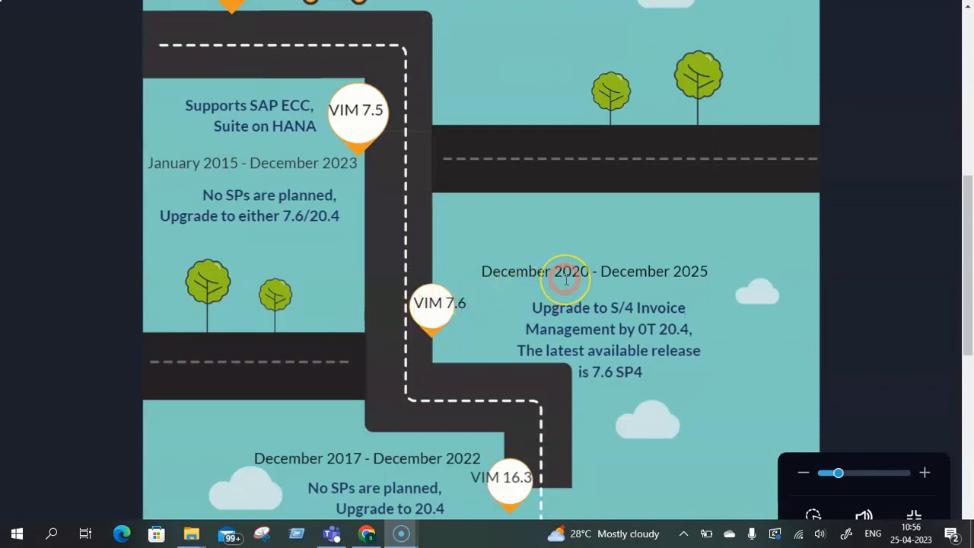
mouse_move(659, 288)
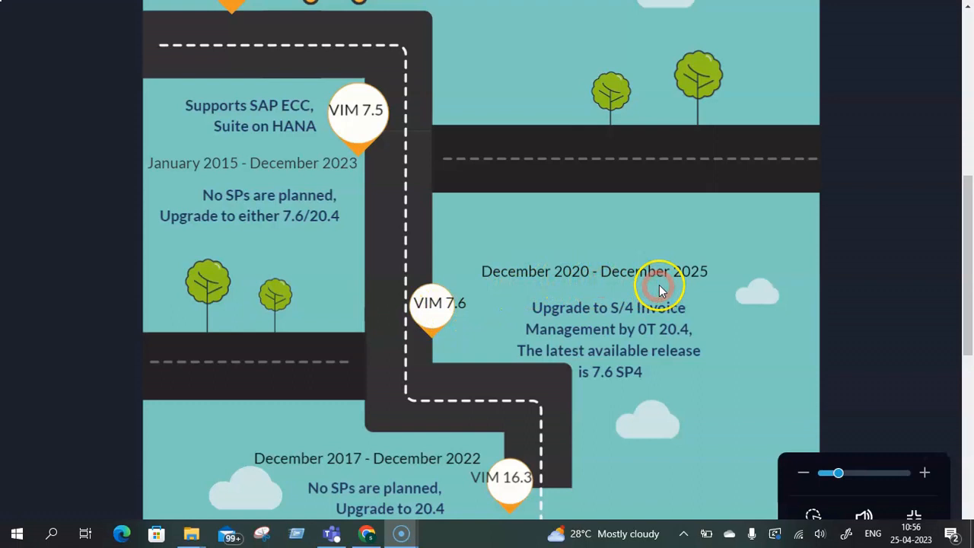
mouse_move(711, 274)
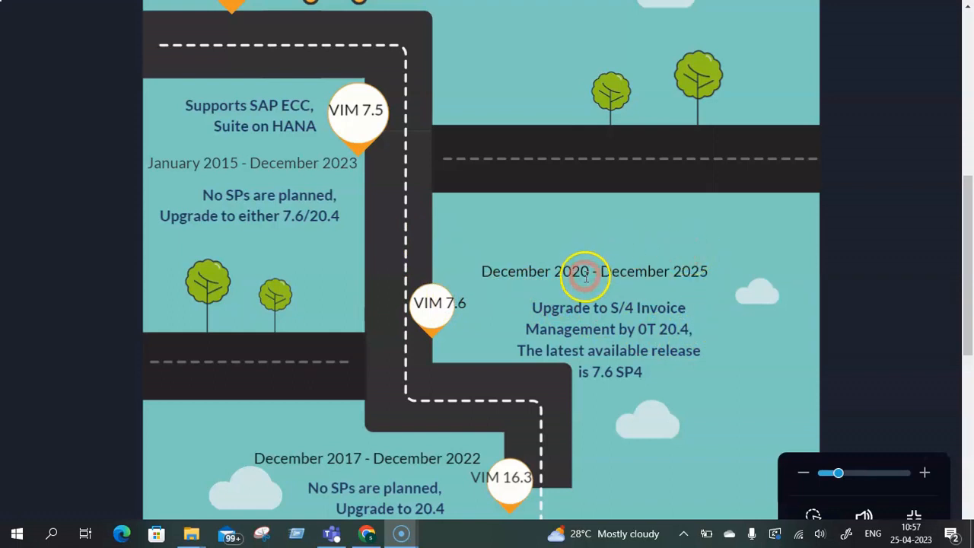
mouse_move(571, 329)
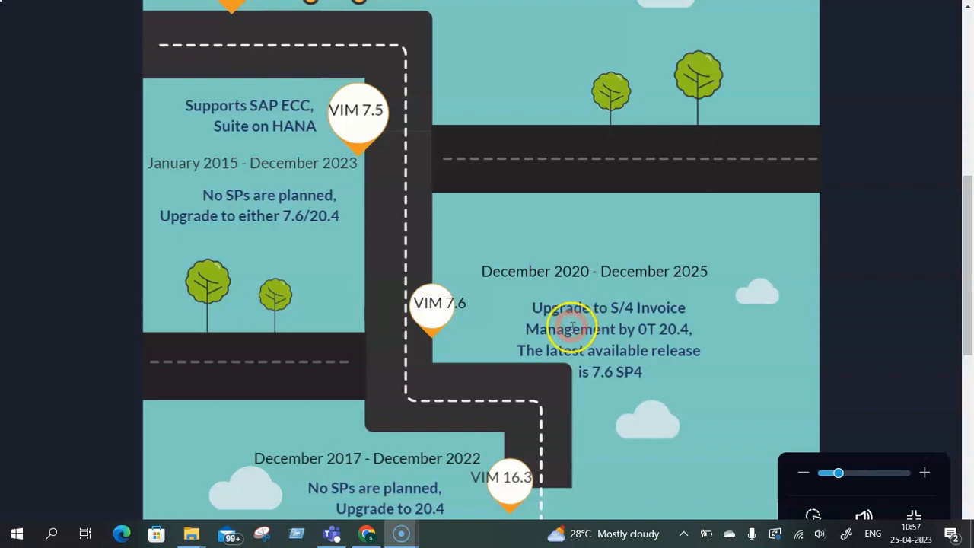
scroll("down", 3)
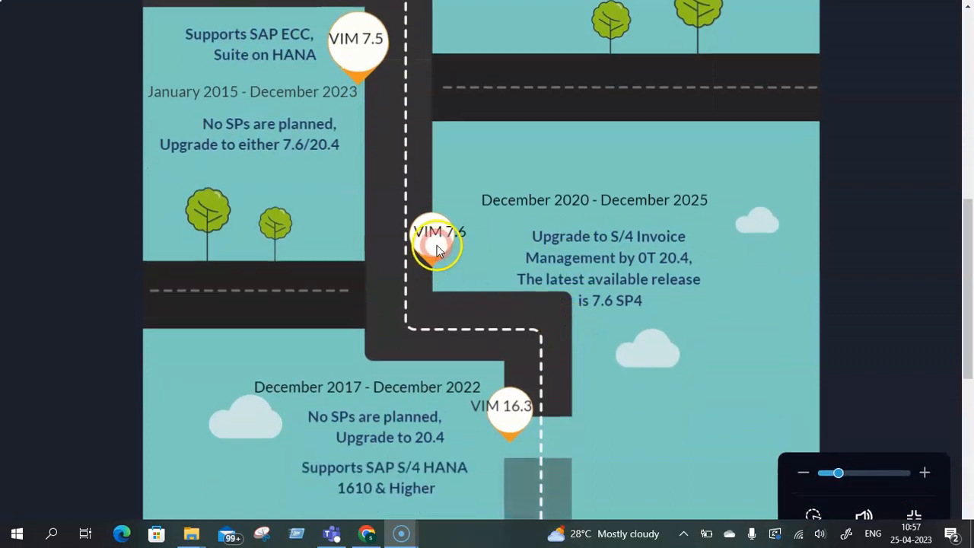
- Scroll past VIM 16.3 to VIM 20.4, dated December 2020 – December 2025, for S/4 HANA Platform
scroll("down", 3)
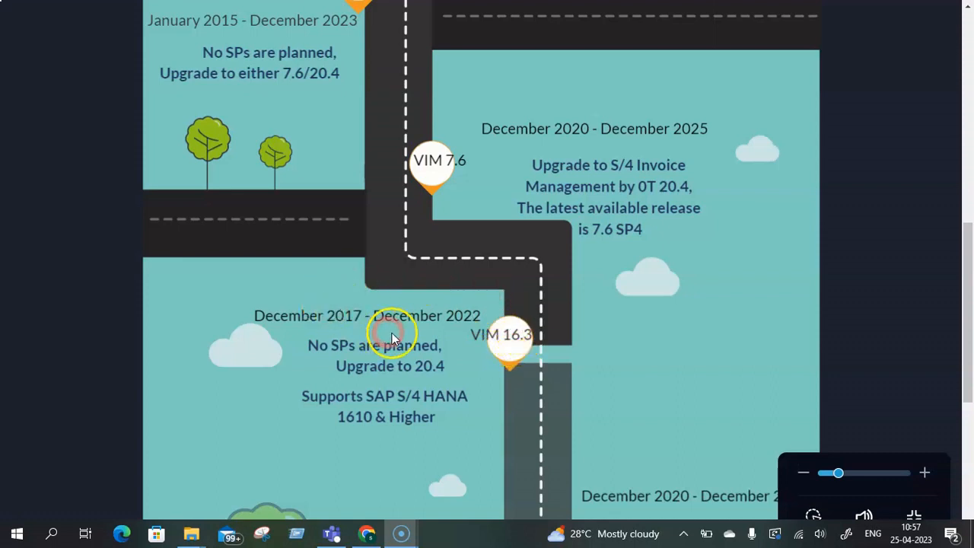
mouse_move(216, 299)
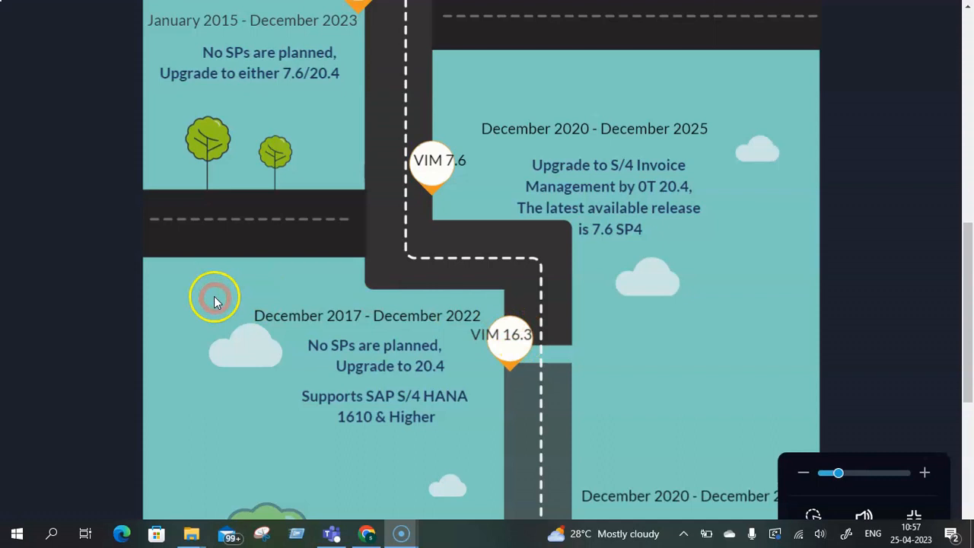
mouse_move(474, 326)
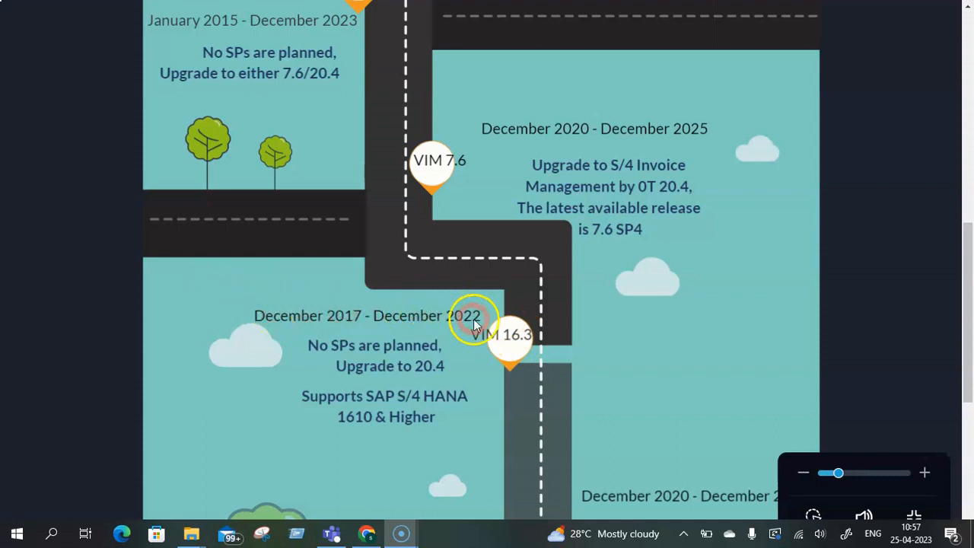
mouse_move(534, 334)
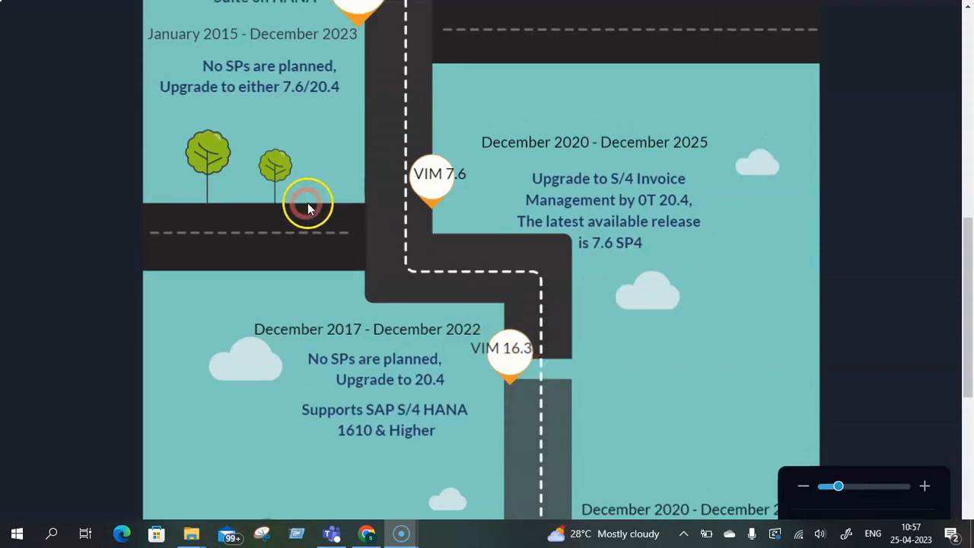
scroll("down", 3)
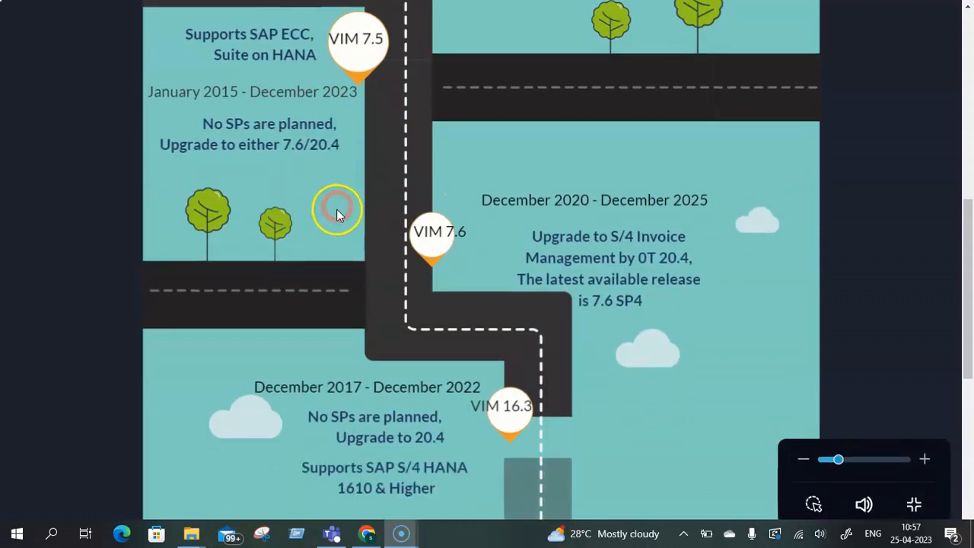
scroll("down", 3)
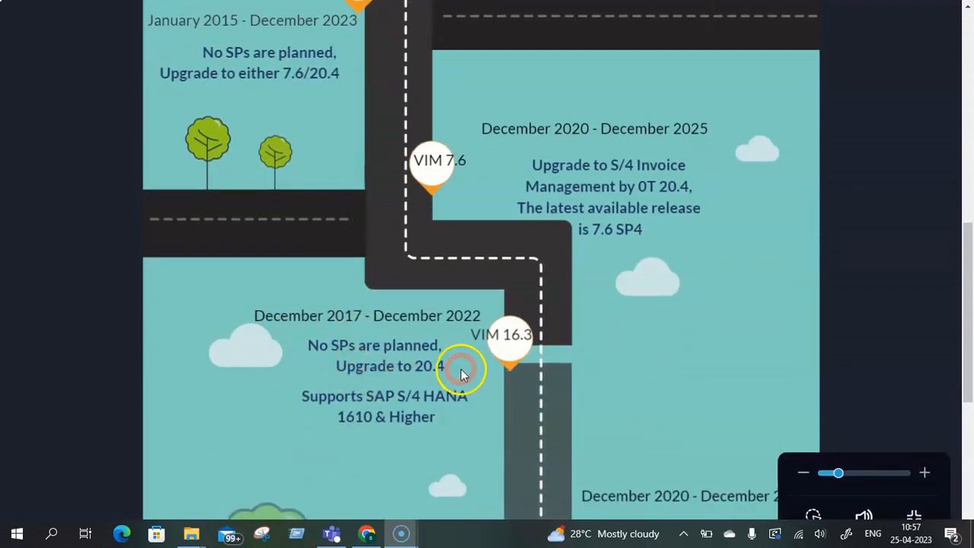
mouse_move(277, 341)
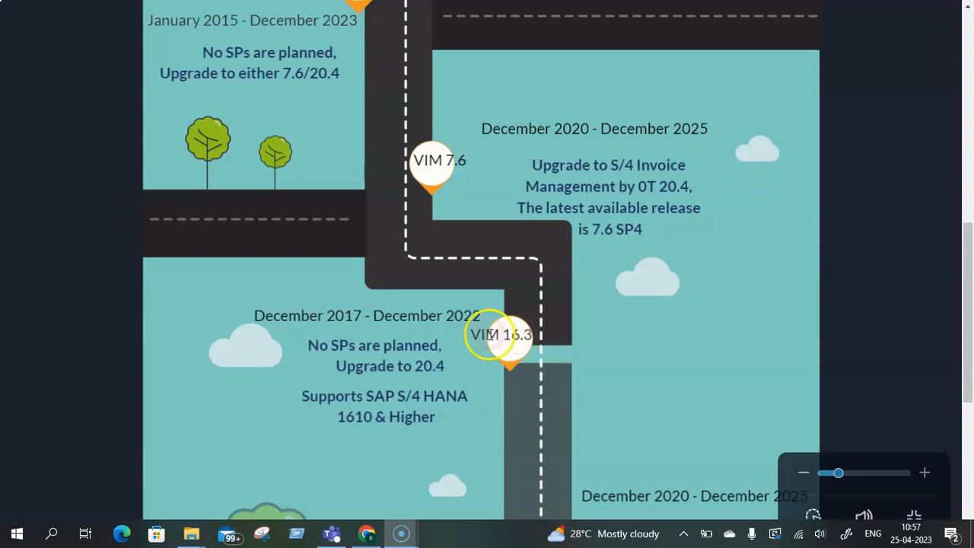
scroll("down", 3)
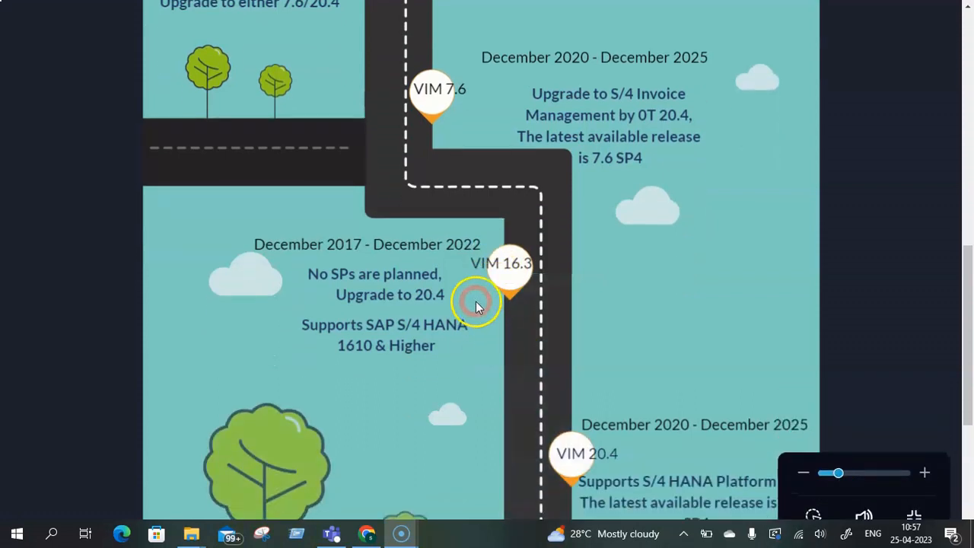
scroll("down", 3)
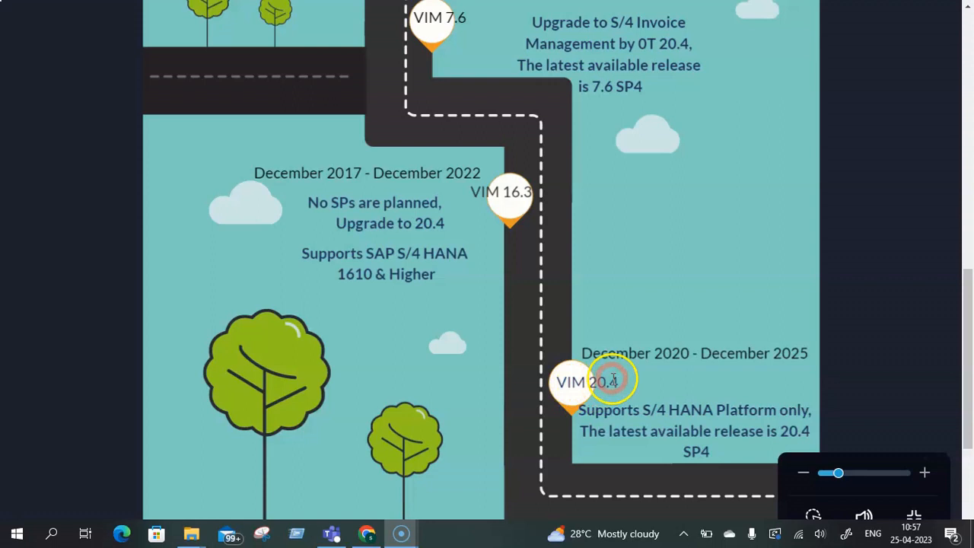
mouse_move(640, 369)
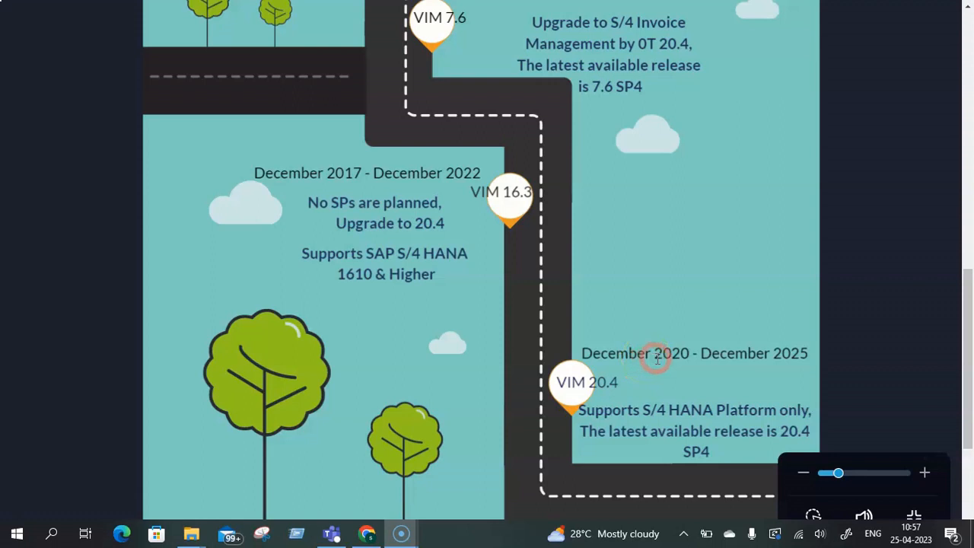
left_click(610, 383)
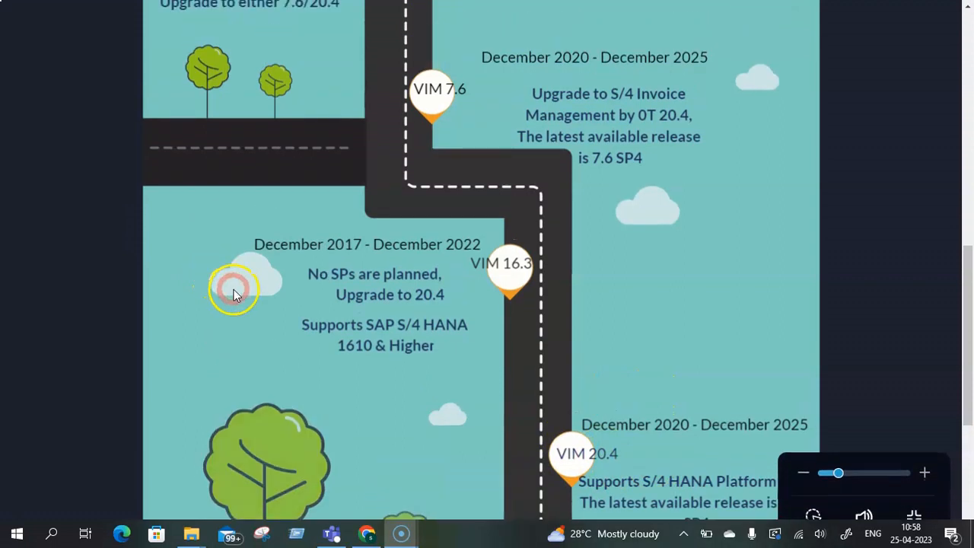
- Scroll down from VIM 7.5 through VIM 7.6 and 16.3 to the full VIM 20.4 section
scroll("down", 3)
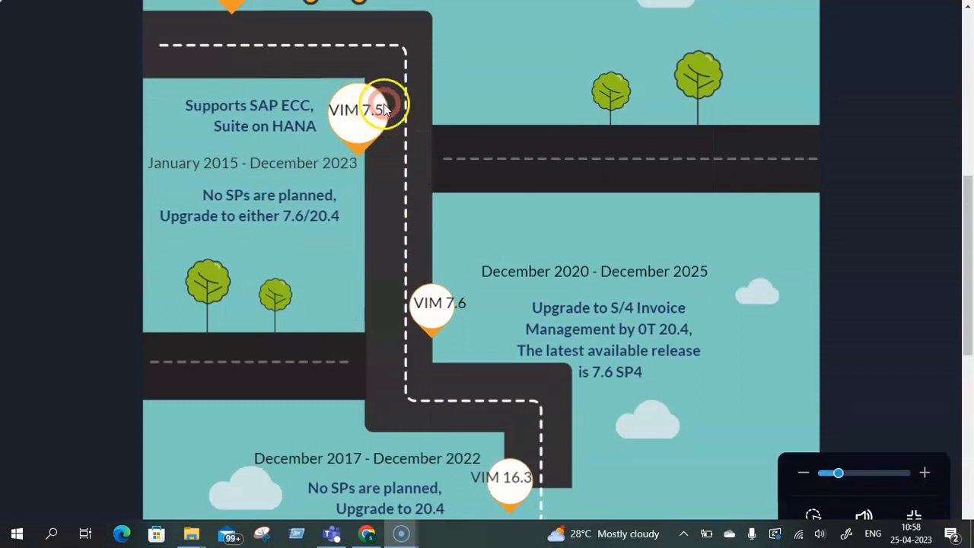
mouse_move(442, 320)
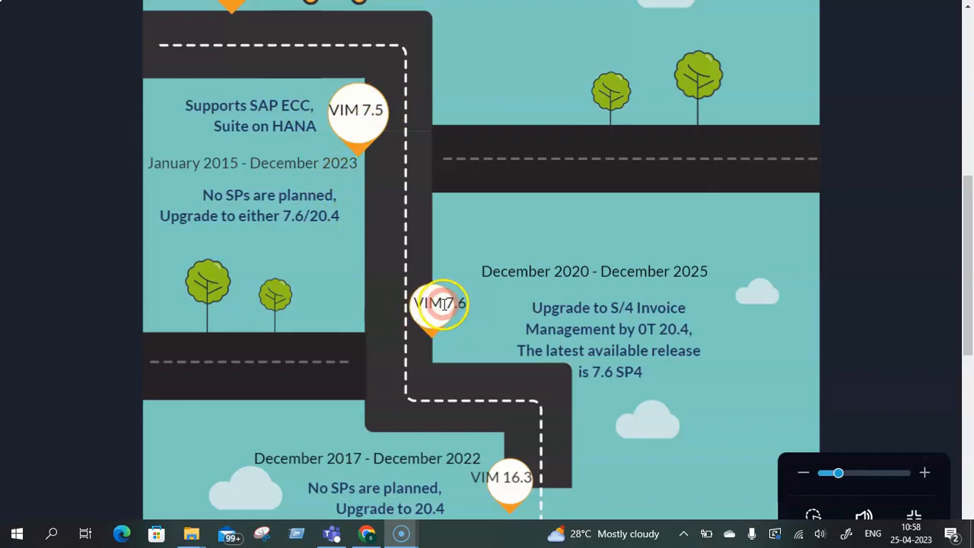
scroll("down", 3)
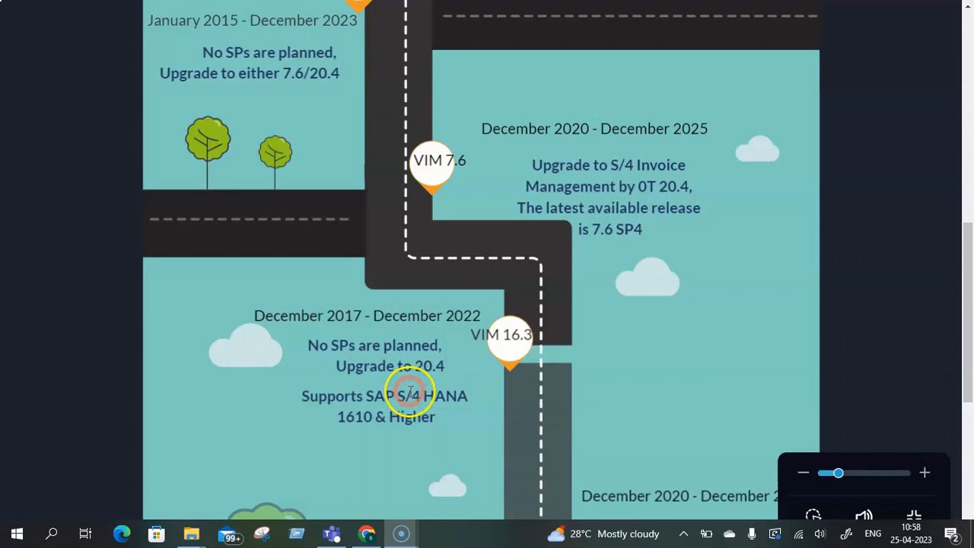
scroll("down", 3)
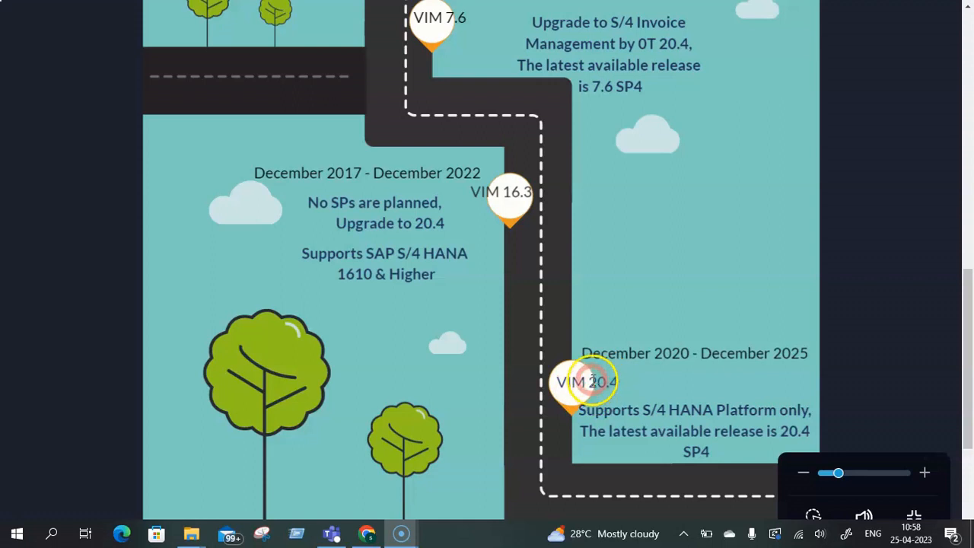
mouse_move(662, 388)
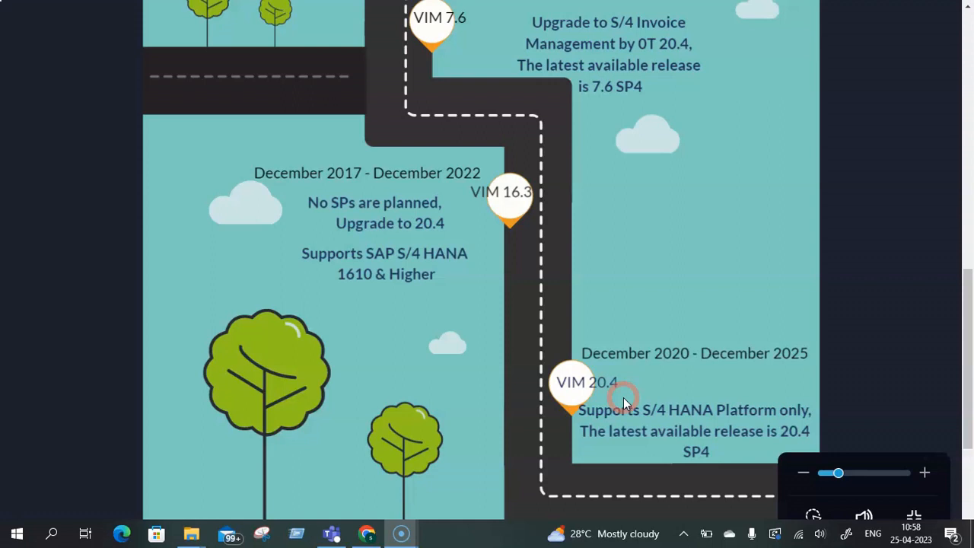
left_click(624, 396)
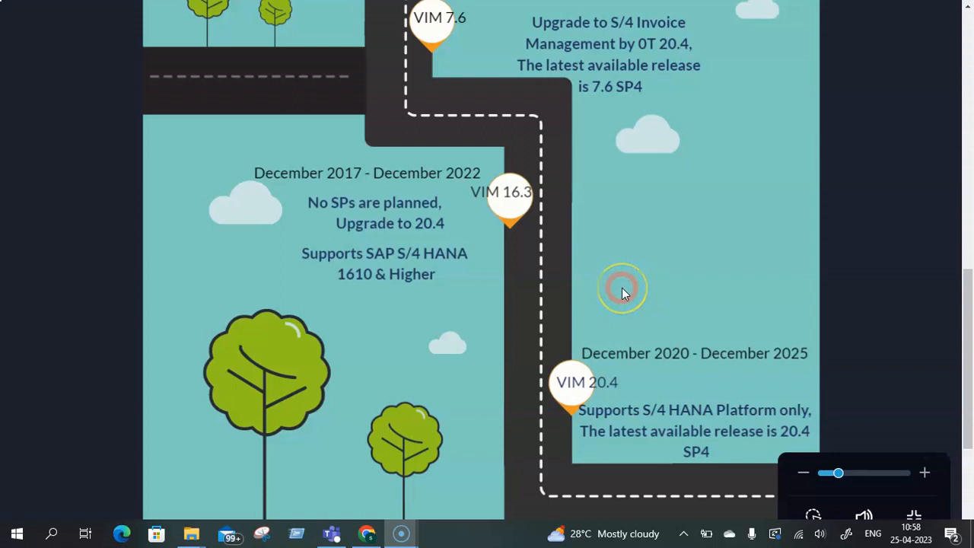
scroll("up", 3)
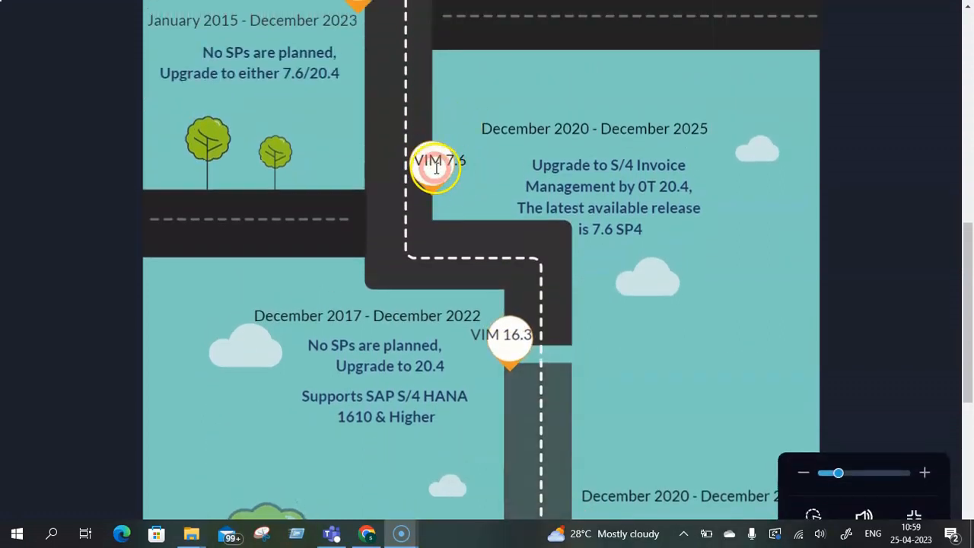
scroll("down", 3)
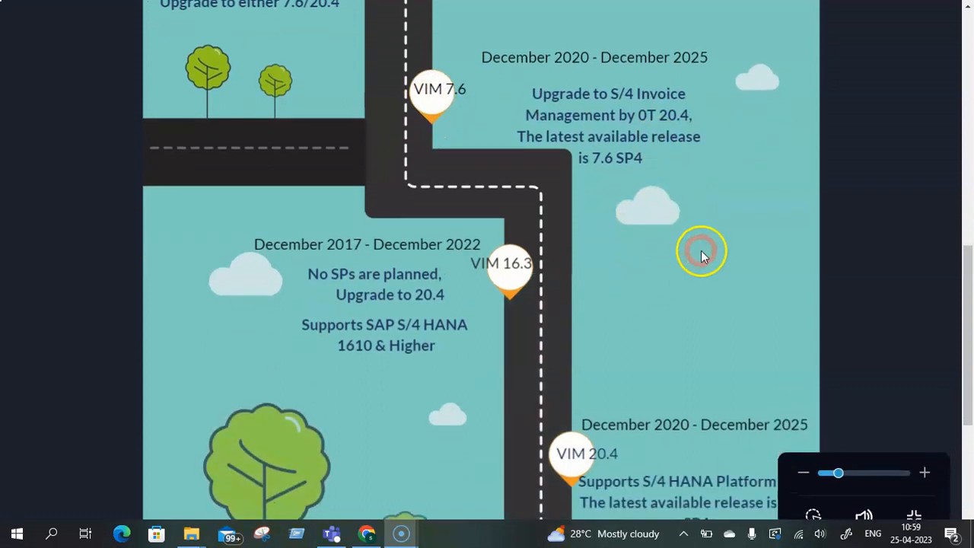
scroll("down", 3)
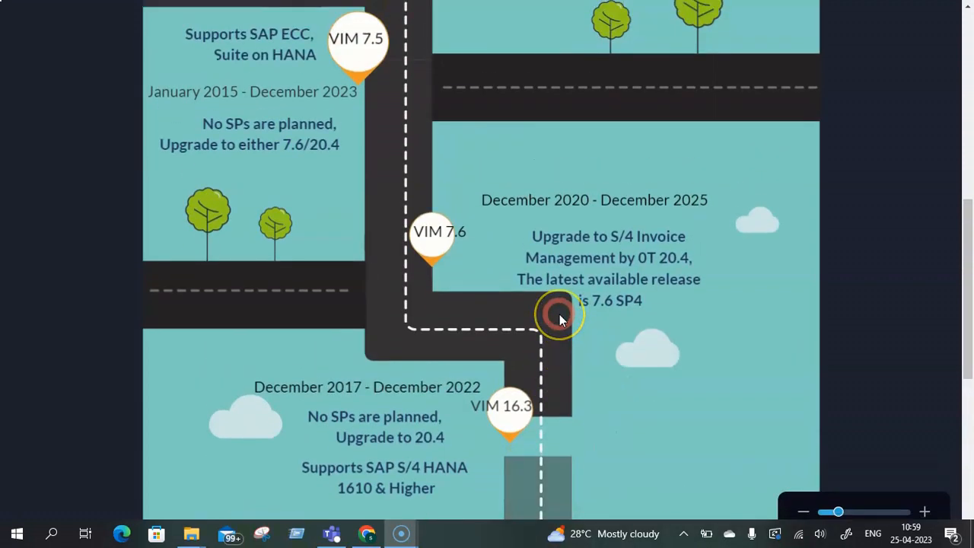
scroll("down", 3)
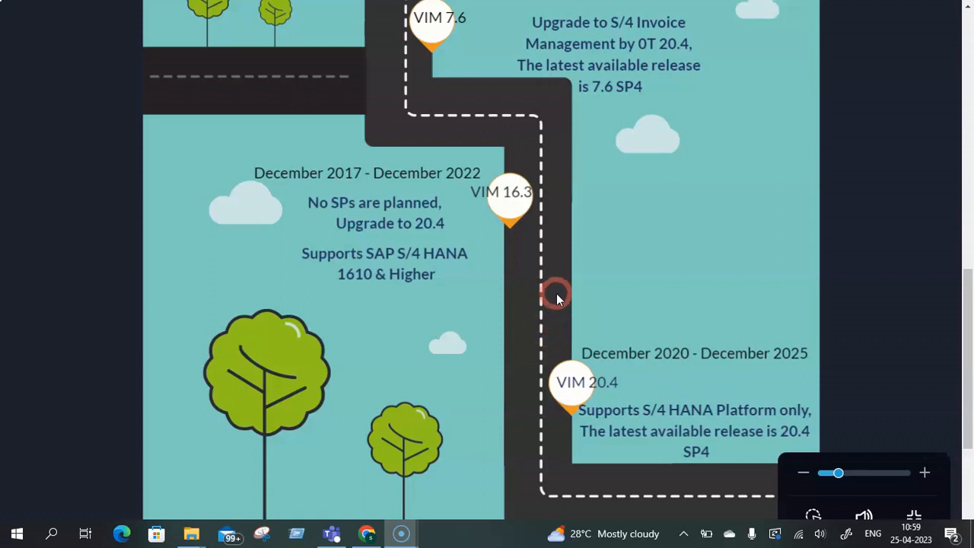
left_click(571, 306)
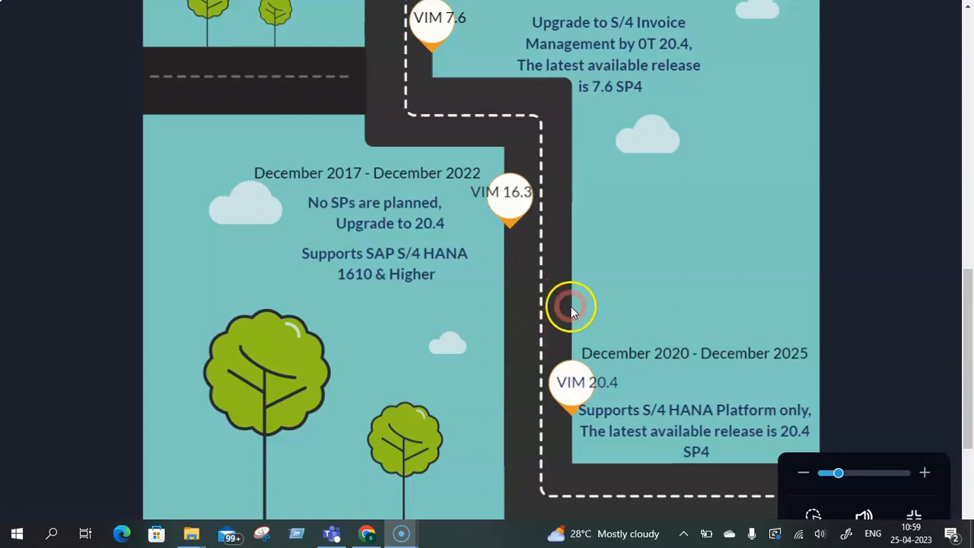